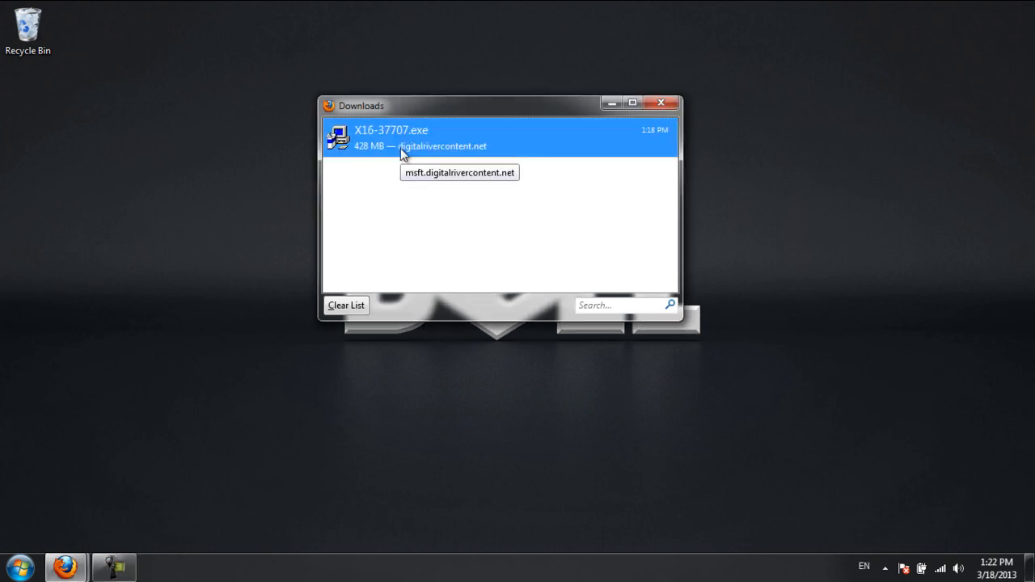
mouse_move(387, 146)
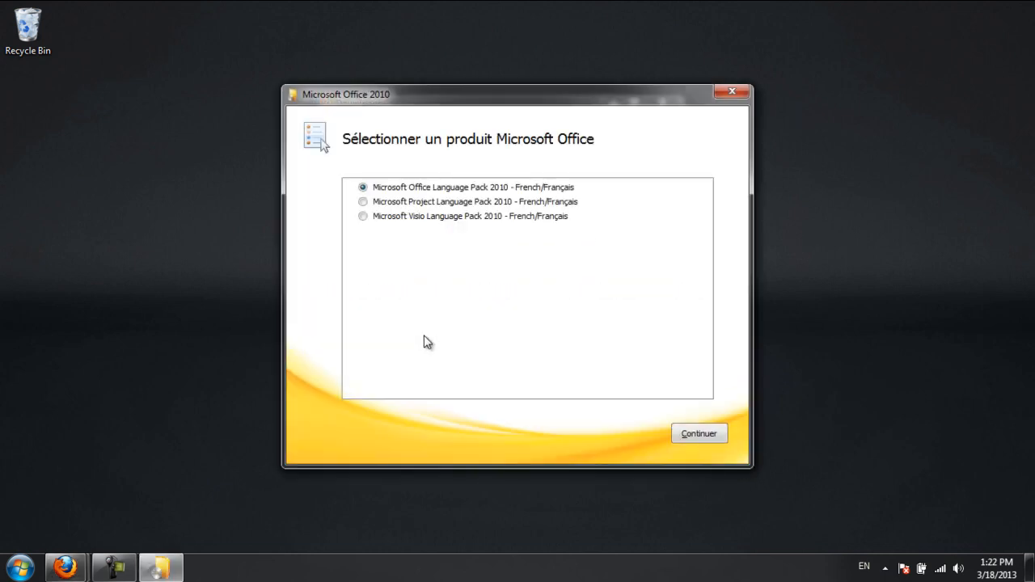
mouse_move(433, 339)
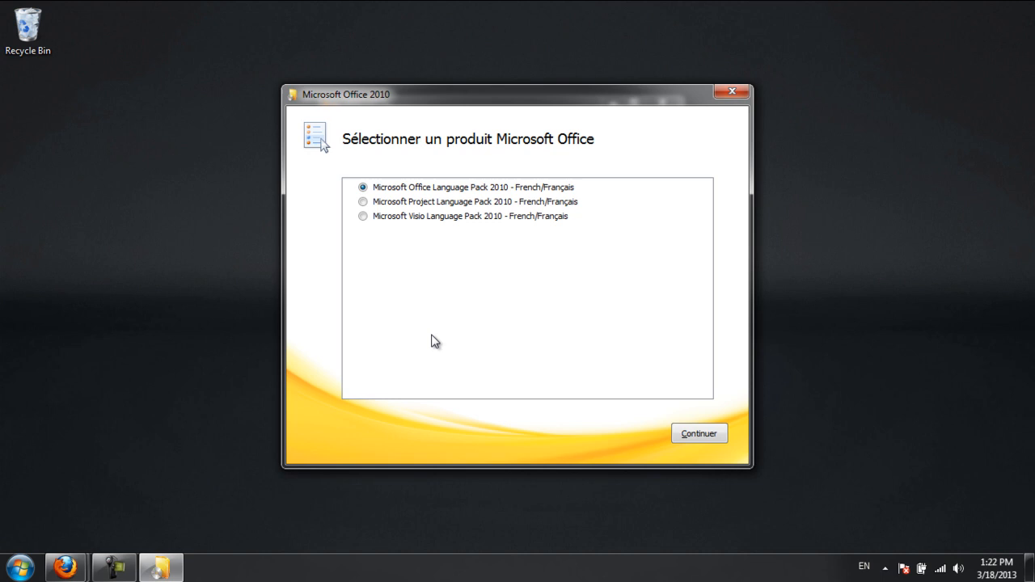
mouse_move(655, 443)
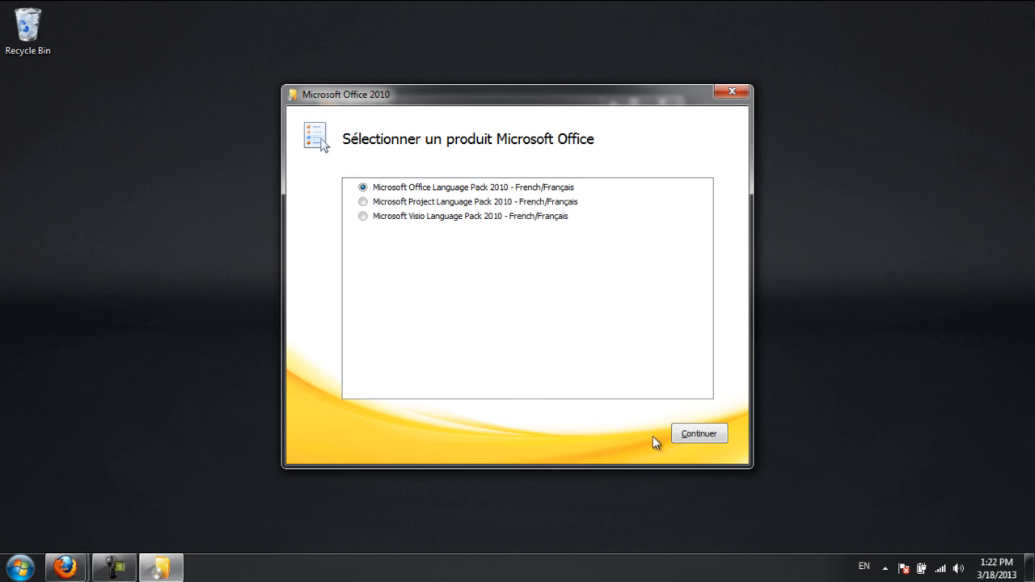
Accept the French Office 2010 language pack license and start the standard installation.
click(698, 434)
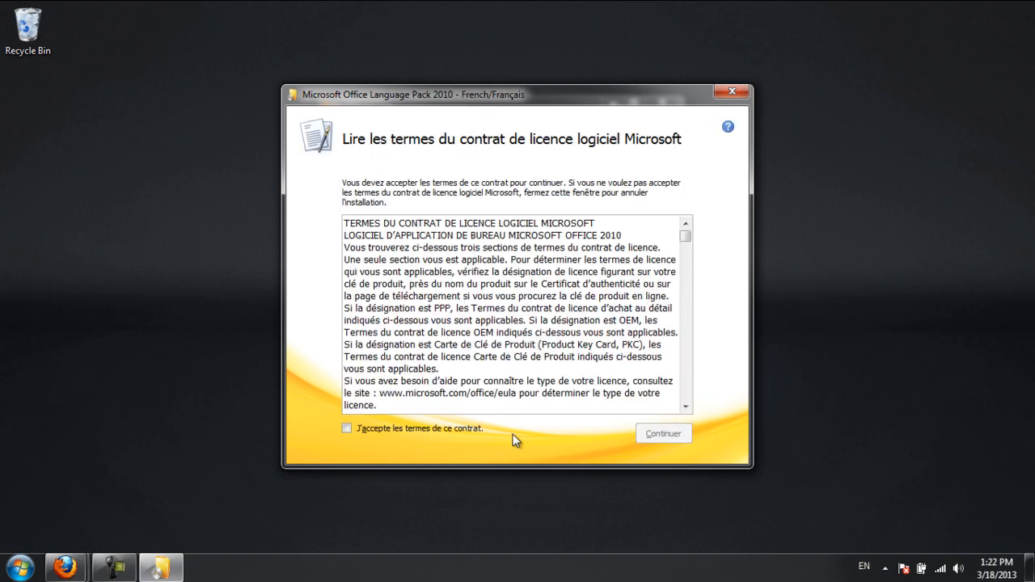
click(346, 427)
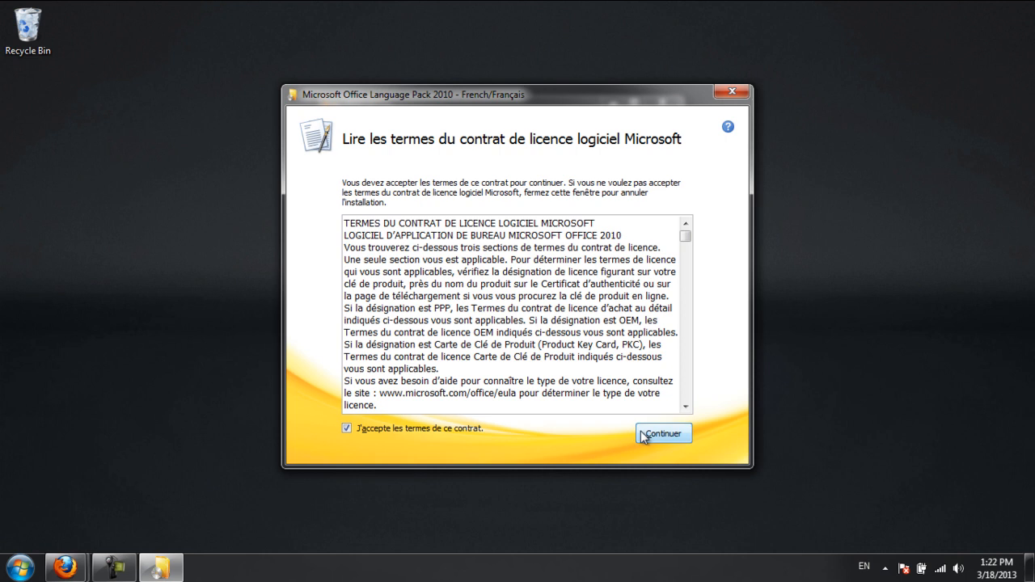
click(663, 433)
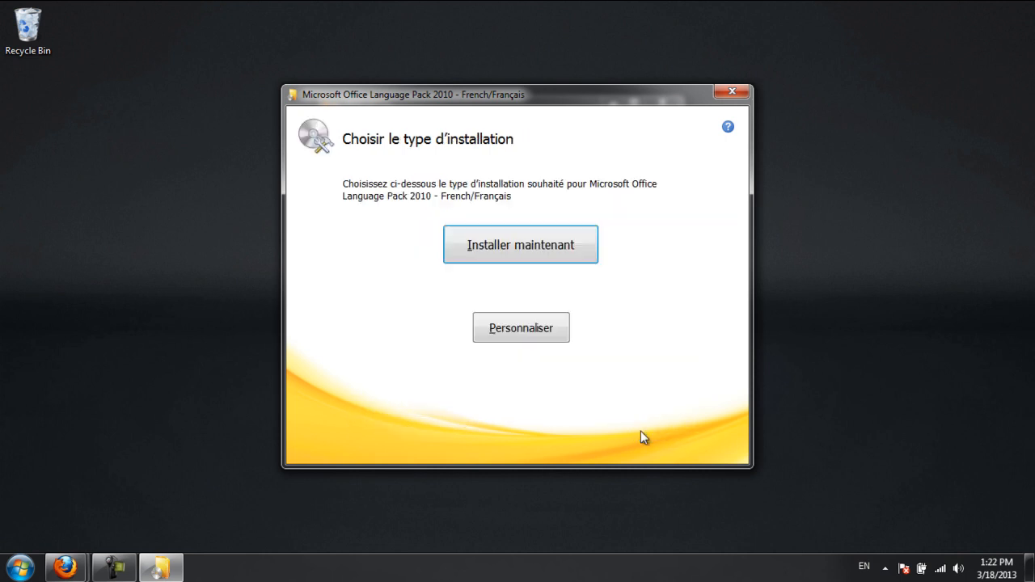
mouse_move(634, 439)
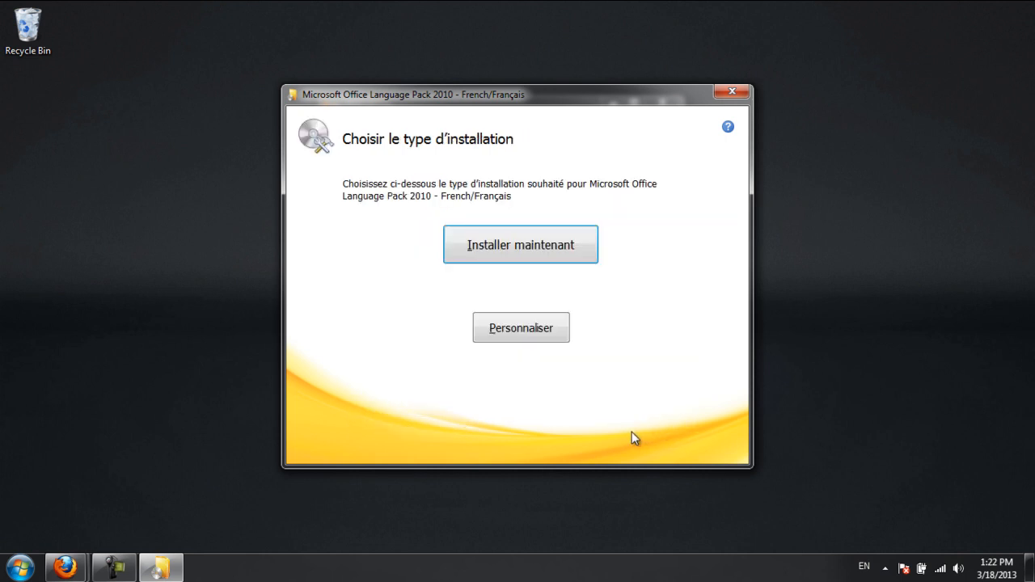
mouse_move(537, 271)
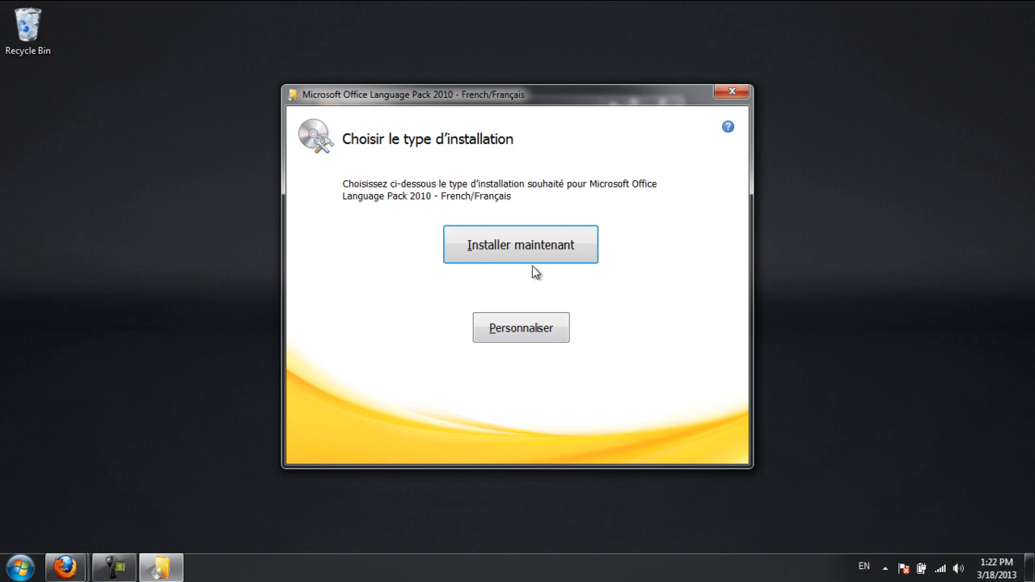
click(521, 244)
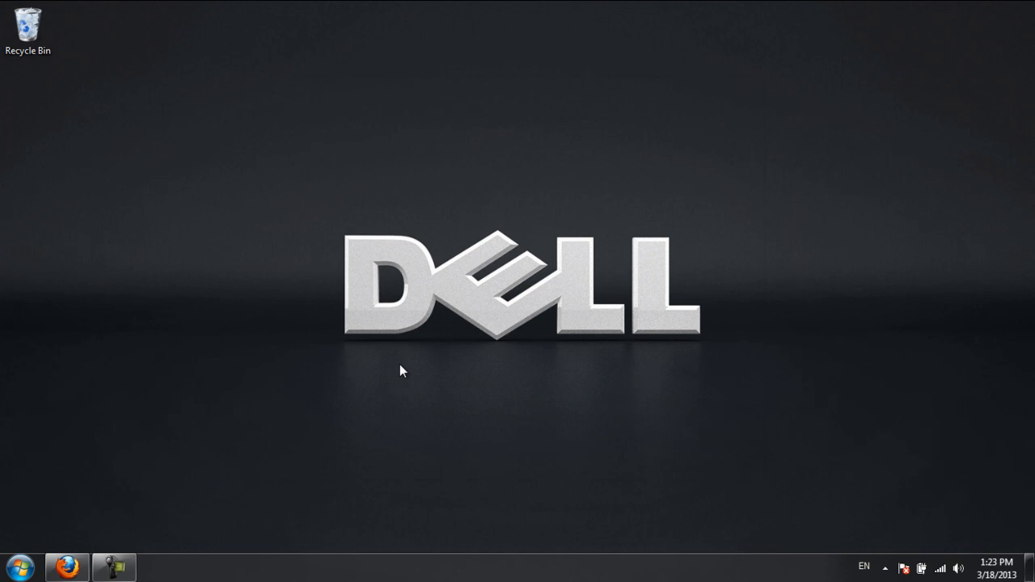
Launch Microsoft Access by searching 'Msaccess' from the Start menu.
click(17, 568)
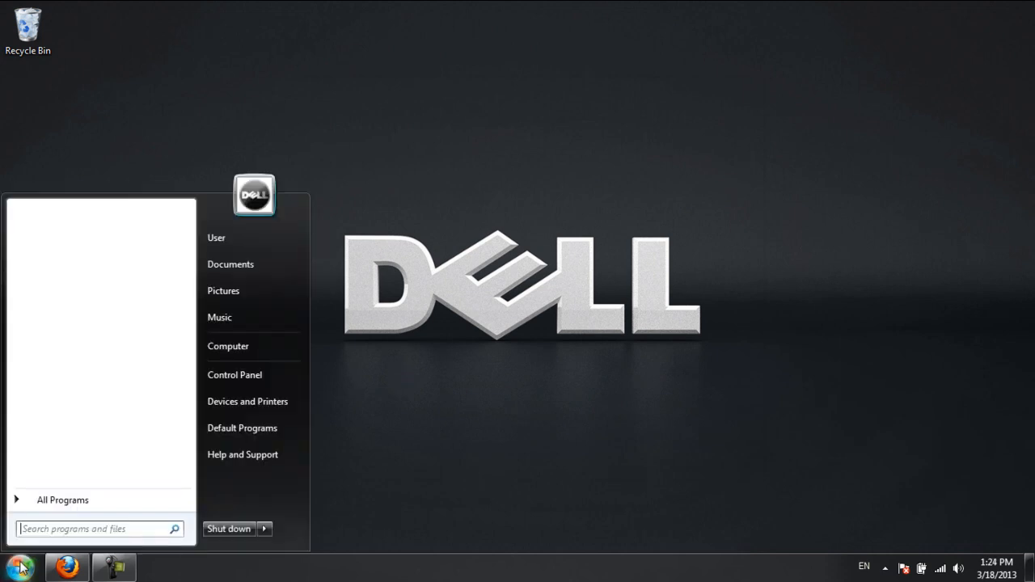
text(Msa)
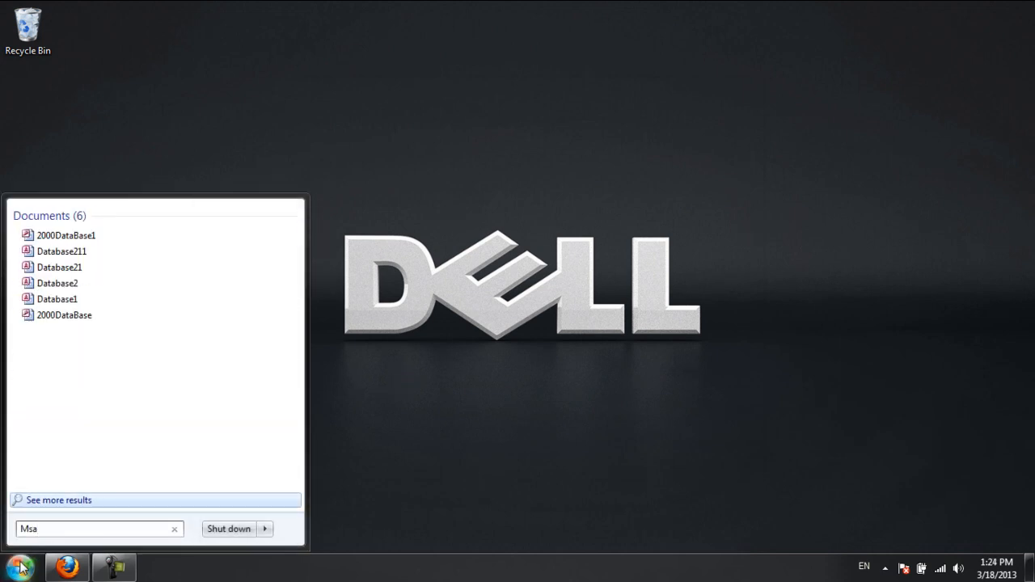
text(ccess)
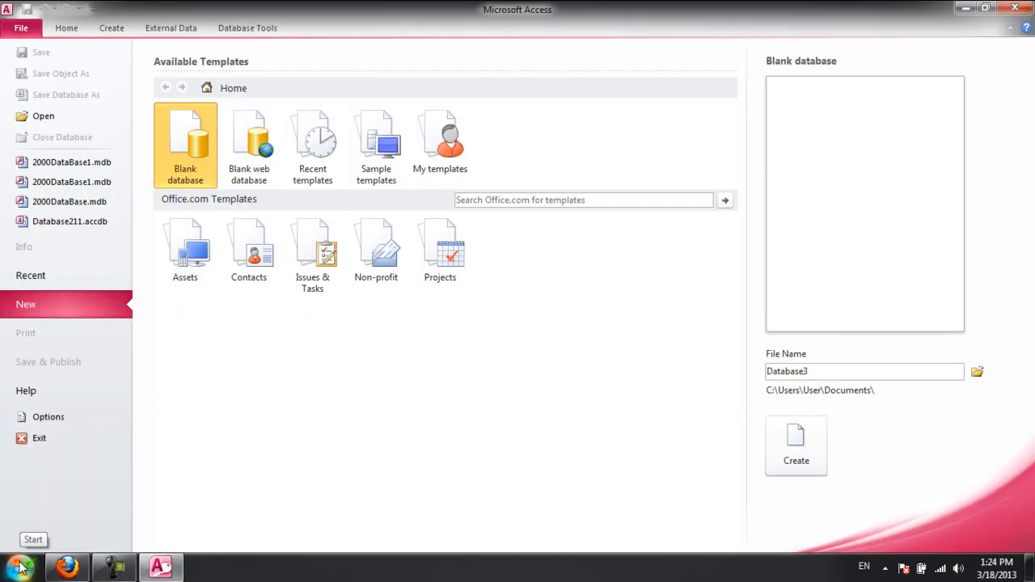
In Access Options > Language, set French as the default display and help language.
click(49, 417)
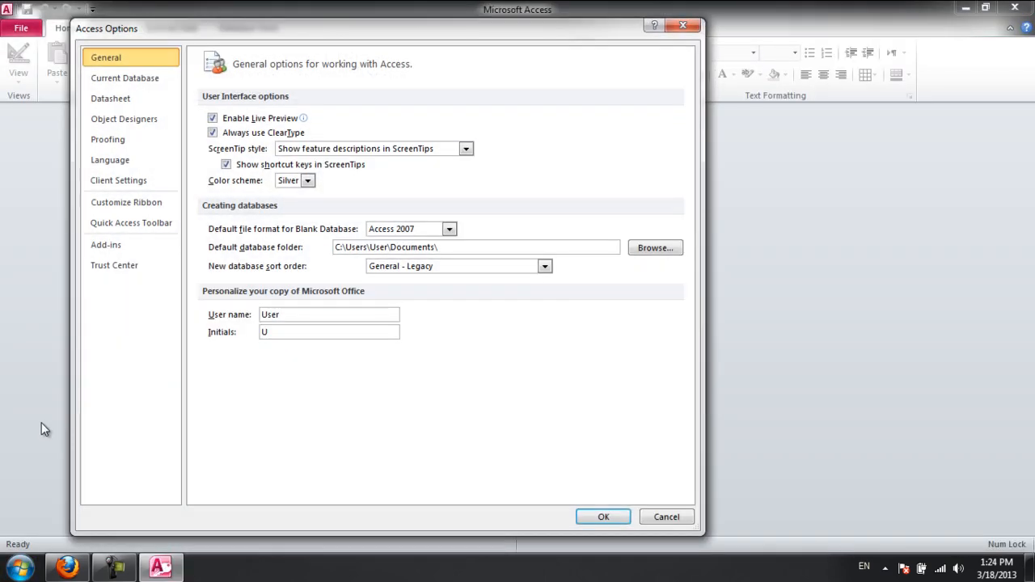
mouse_move(131, 223)
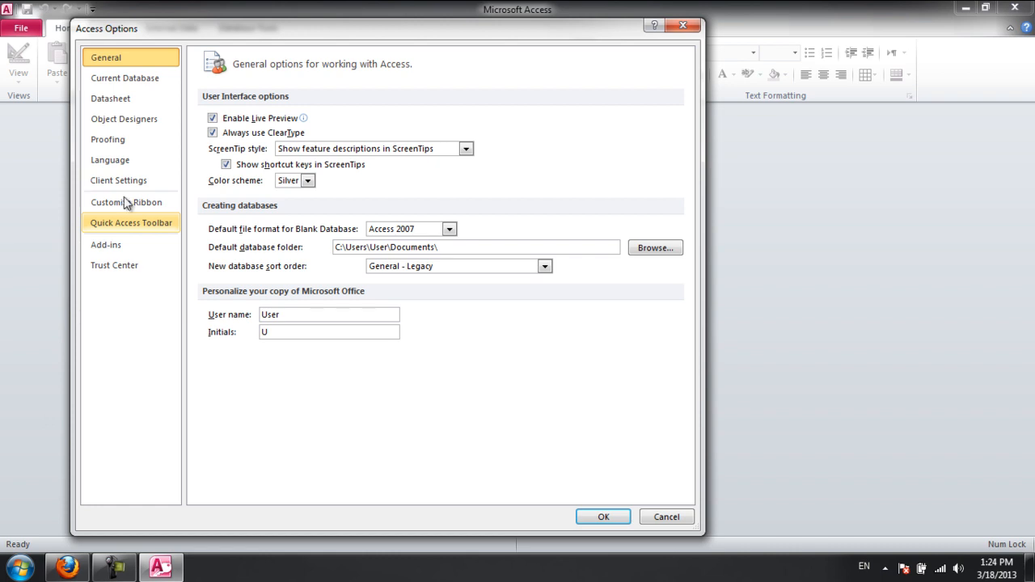
click(110, 161)
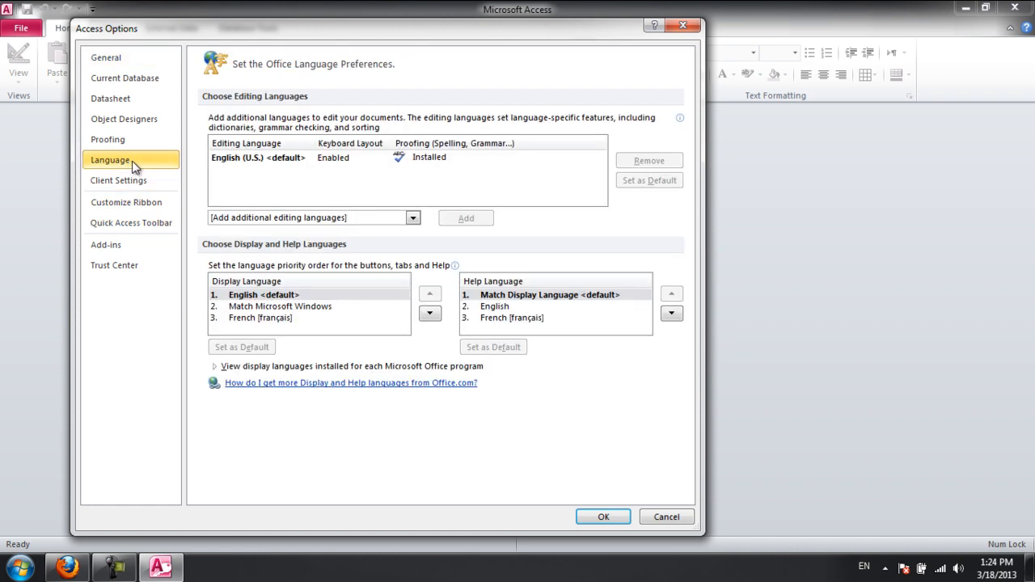
mouse_move(295, 256)
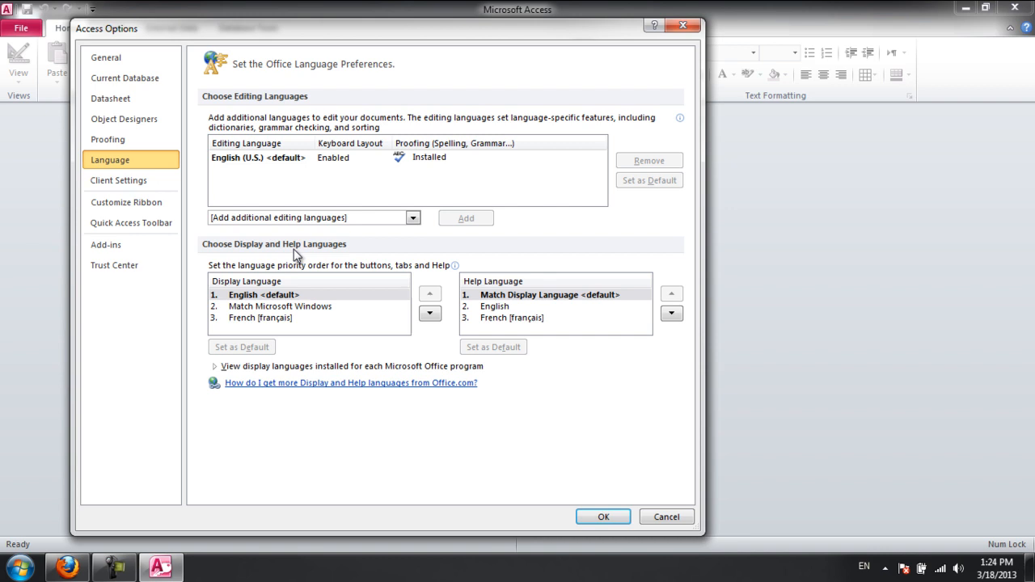
click(258, 317)
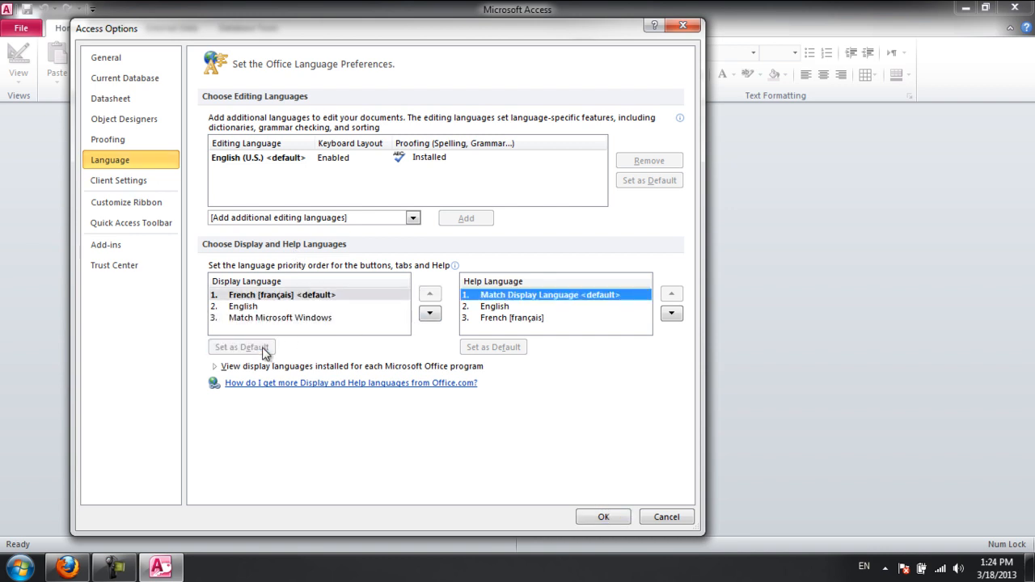
mouse_move(291, 344)
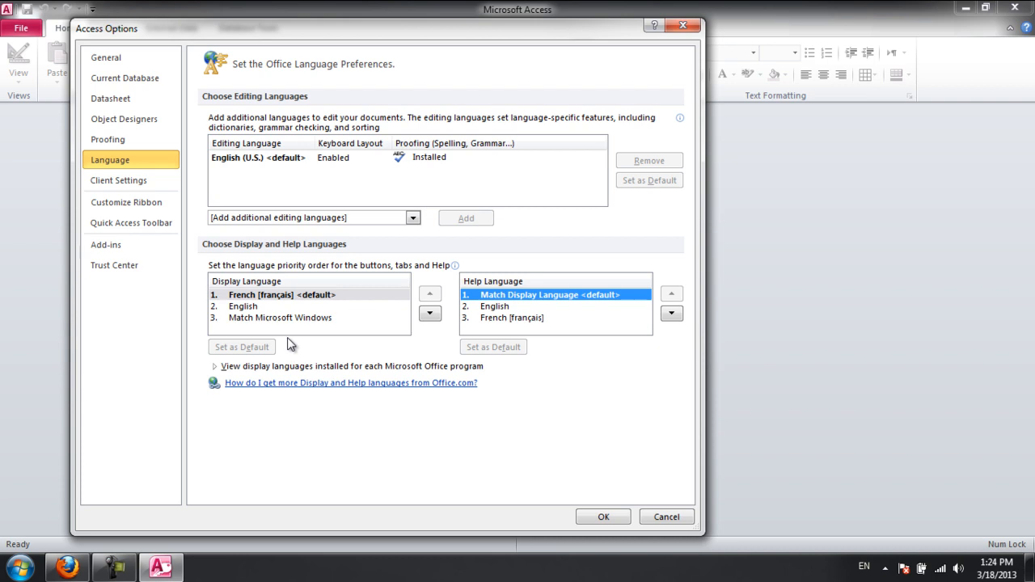
mouse_move(488, 334)
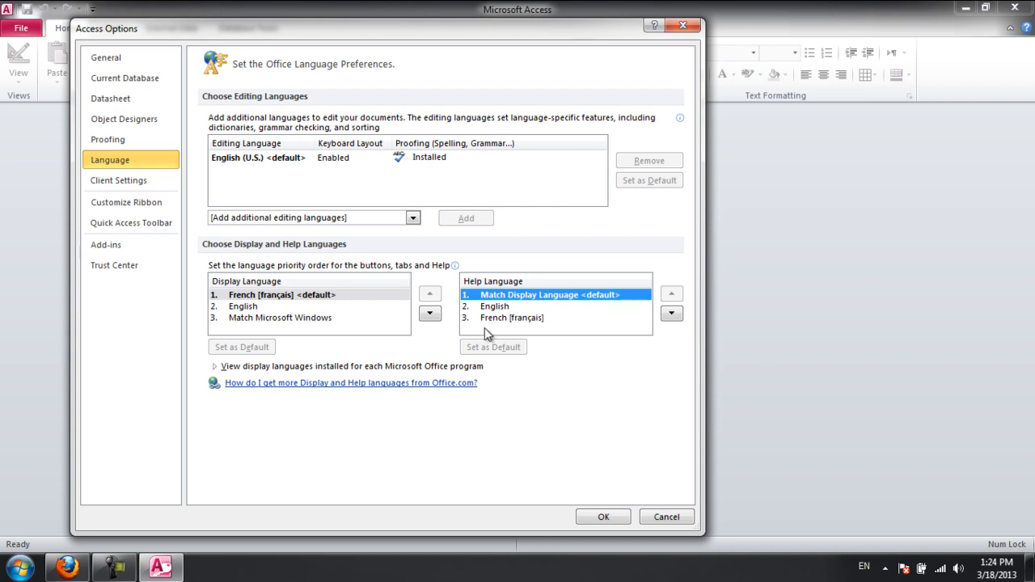
mouse_move(504, 325)
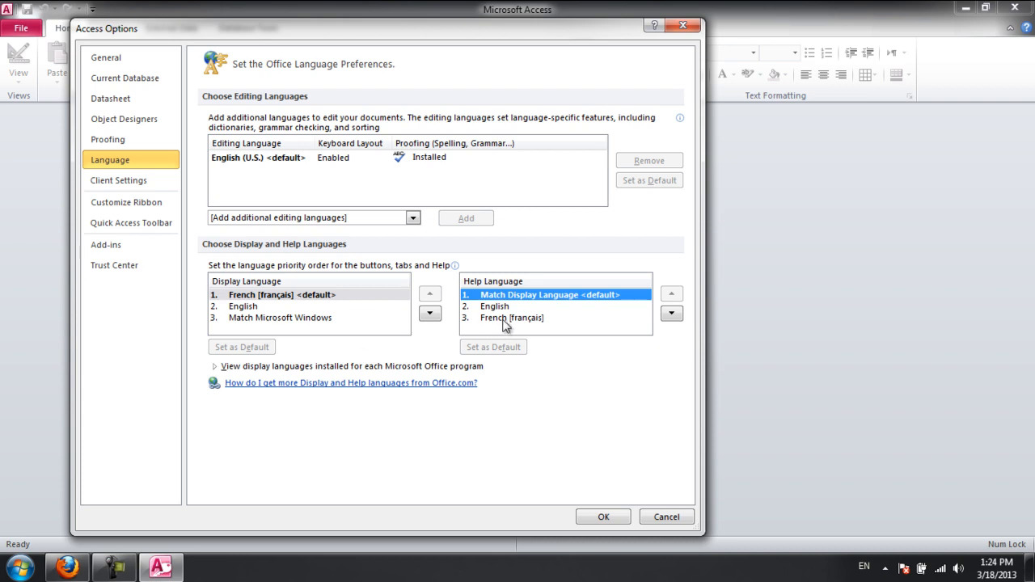
click(493, 346)
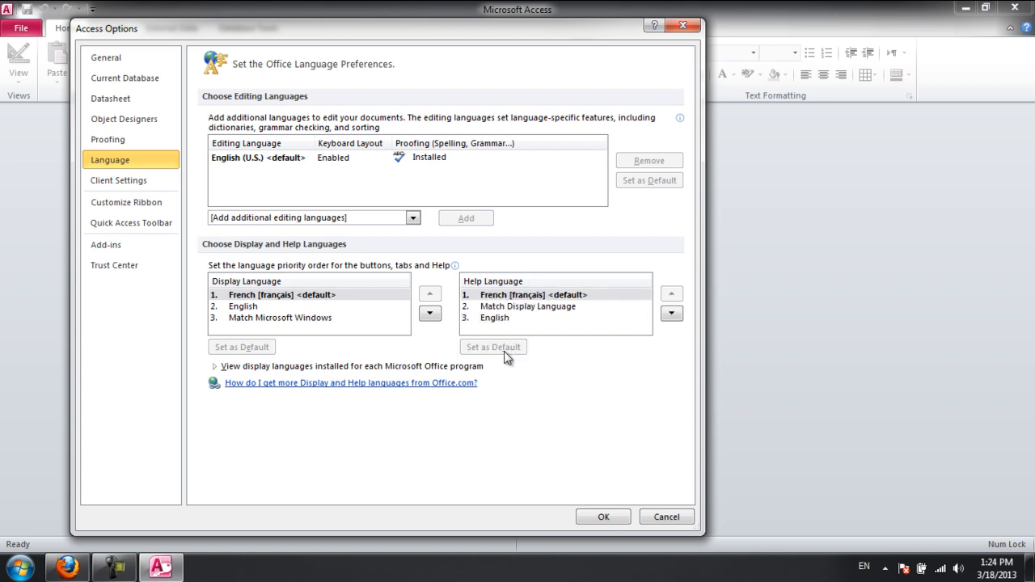
mouse_move(359, 217)
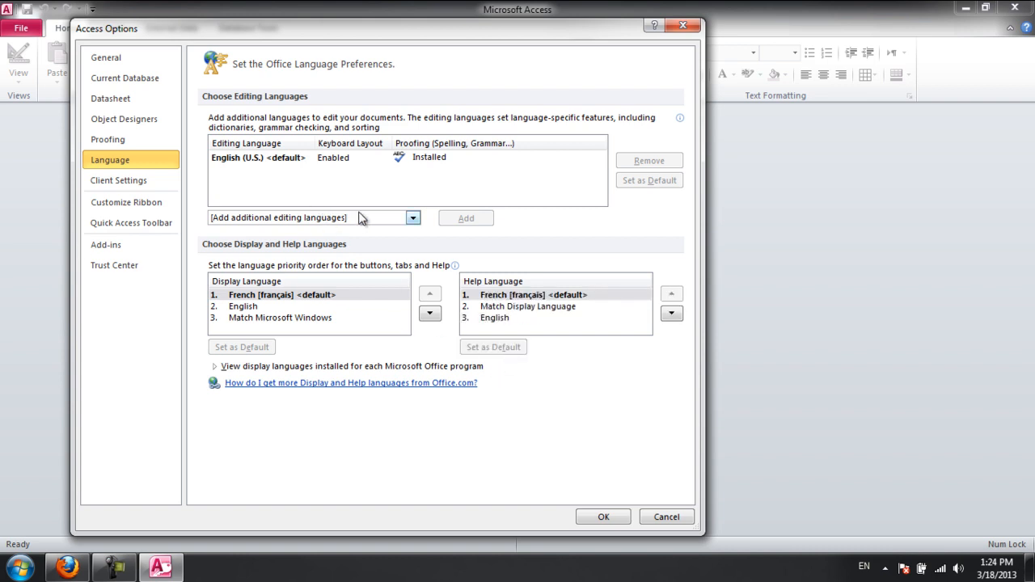
Add French (France) as the default editing language, confirm the change and apply the settings.
click(414, 217)
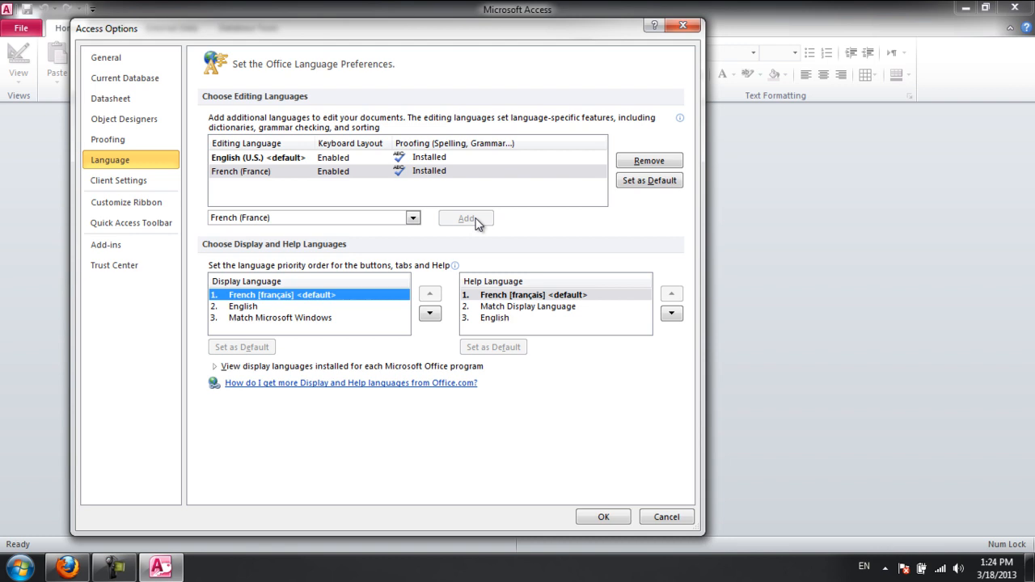
mouse_move(375, 176)
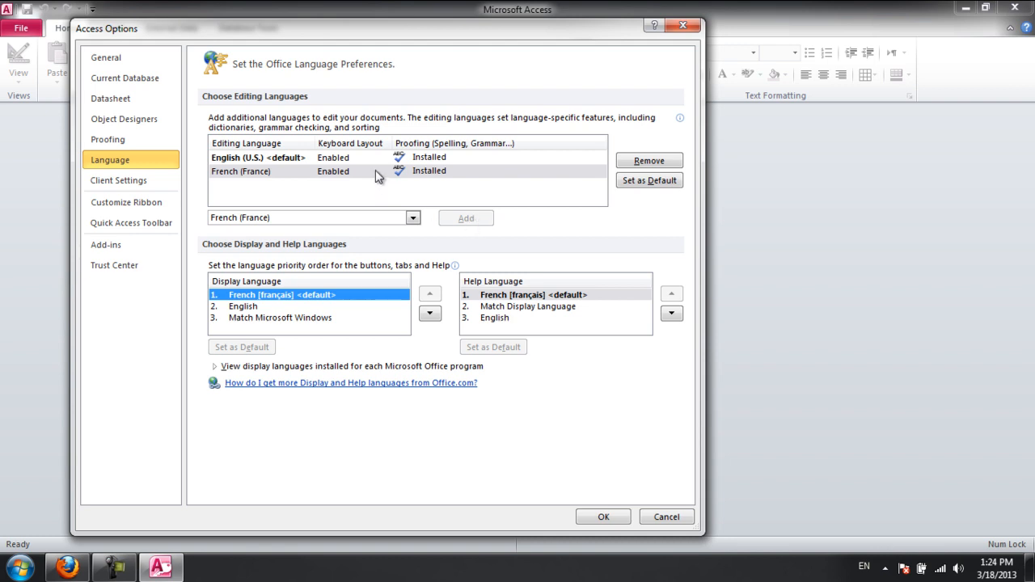
click(650, 182)
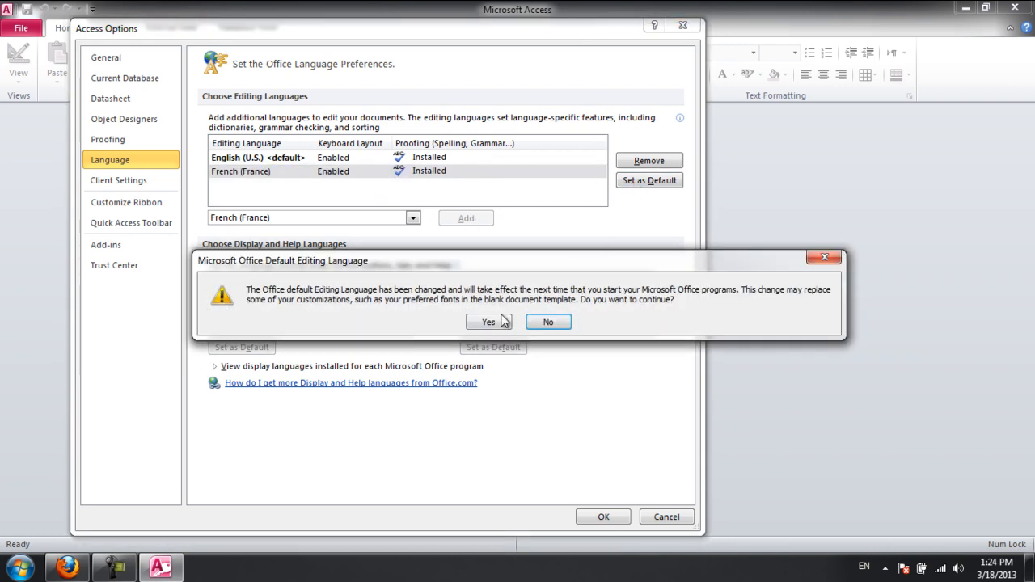
click(489, 322)
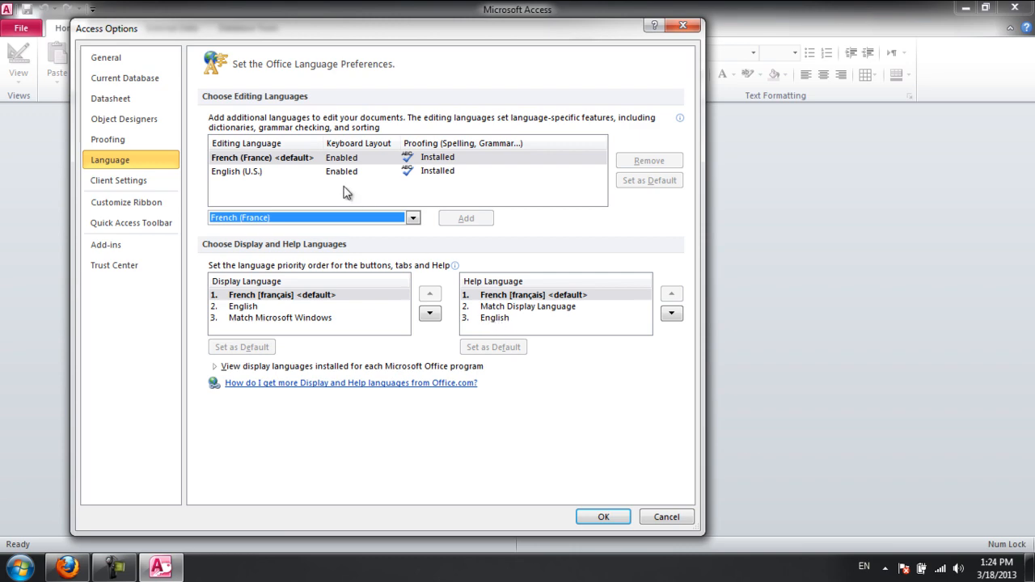
click(602, 517)
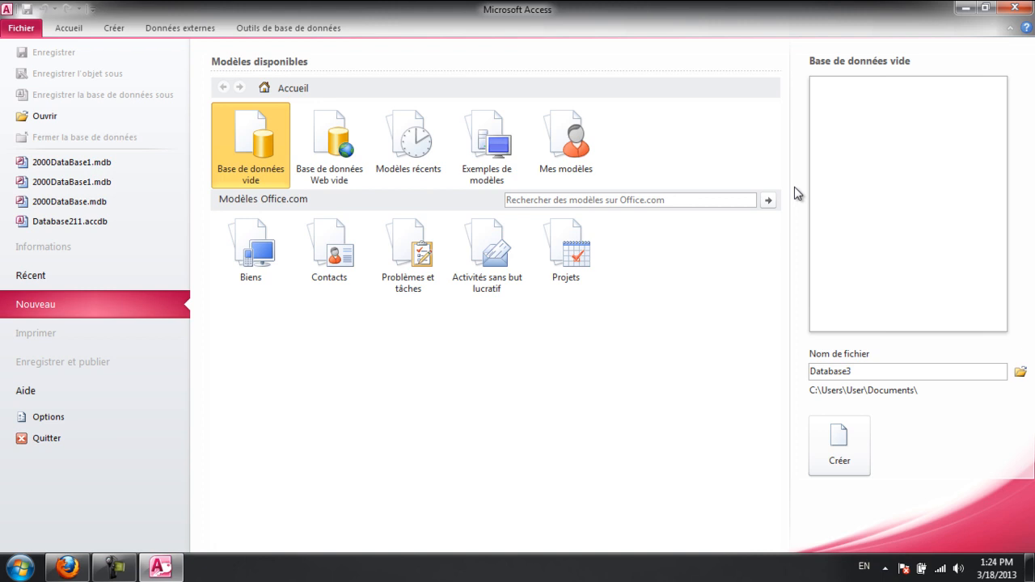
mouse_move(1027, 29)
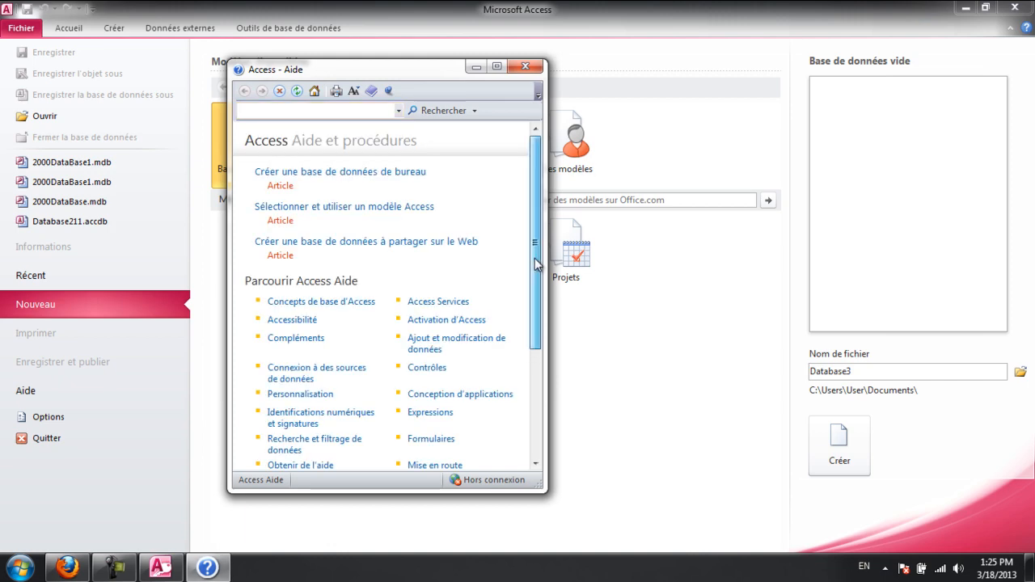
Scroll through the French Access help articles.
scroll(down, 3)
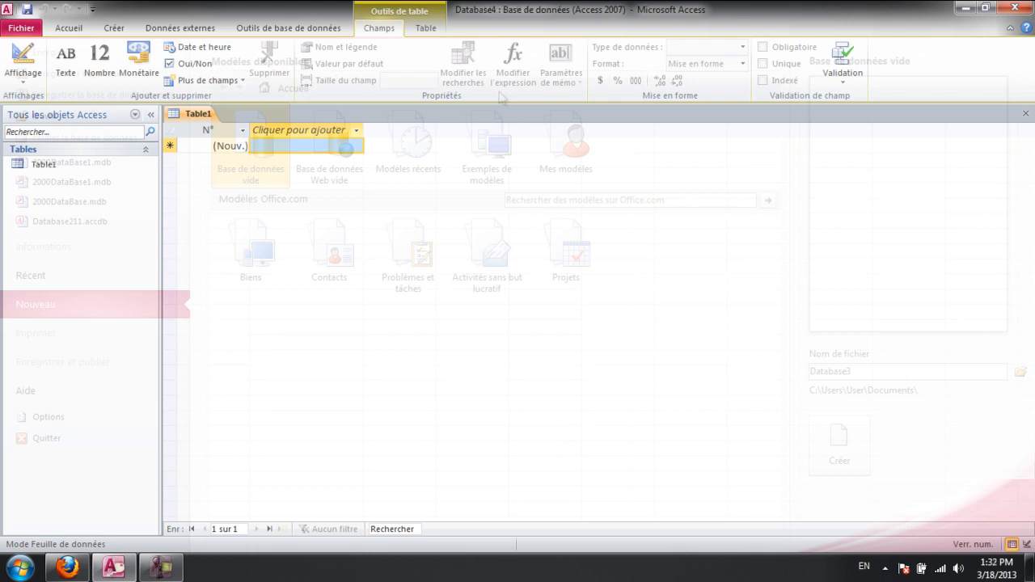
Show the French data-type list for a new field via 'Cliquer pour ajouter'.
click(356, 130)
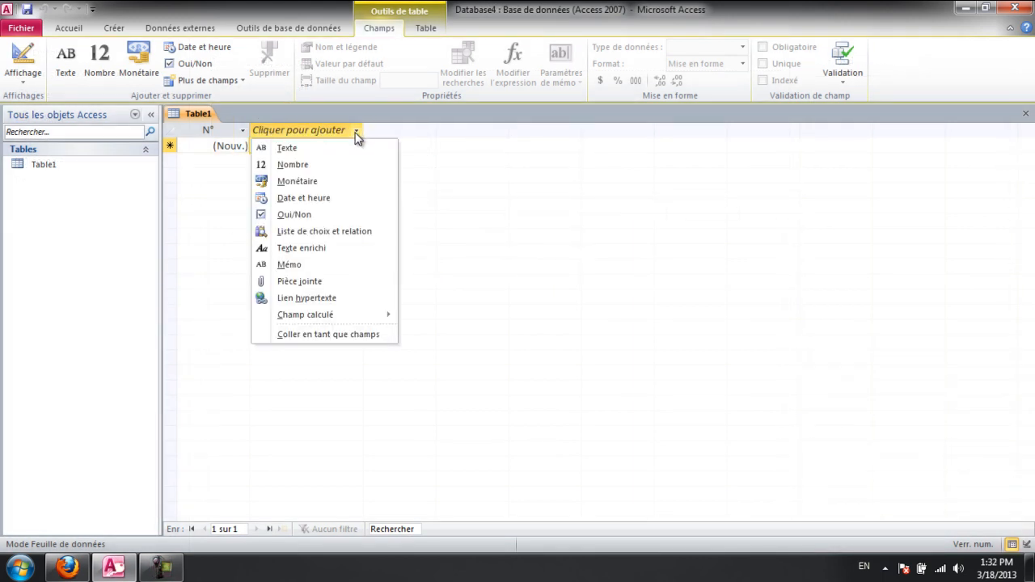
mouse_move(330, 235)
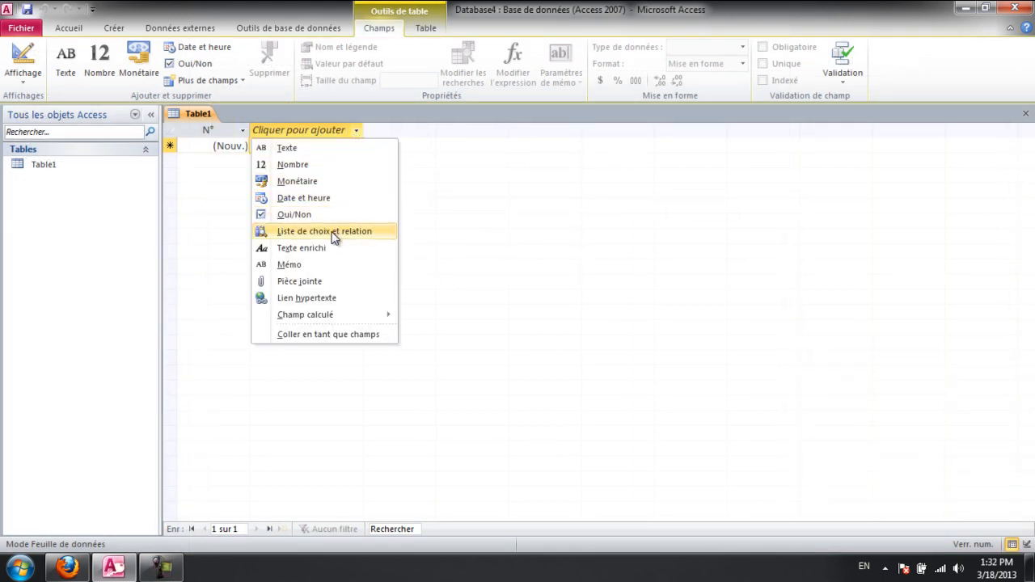